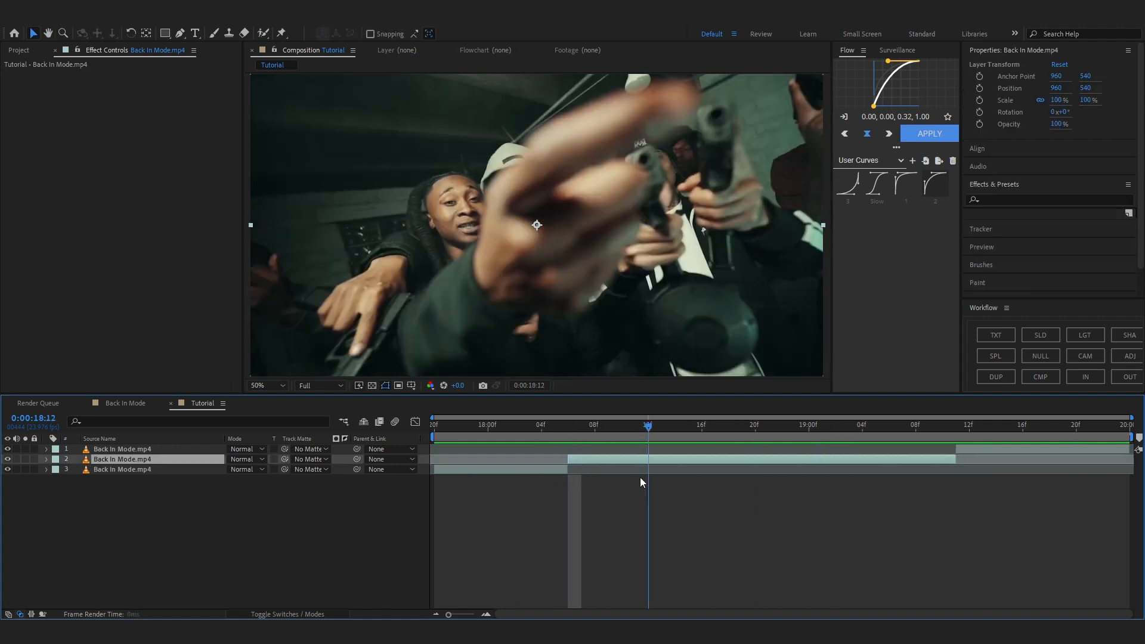
Create an adjustment layer above the second clip starting at the cut
{"action": "left_click", "coordinate": [568, 425]}
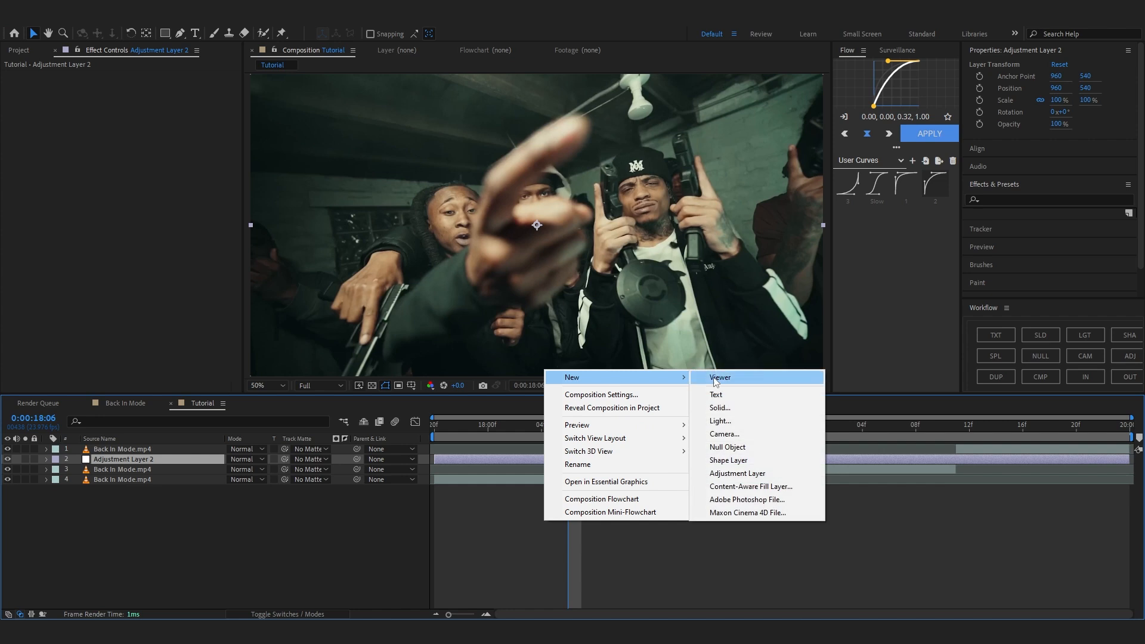
{"action": "left_click", "coordinate": [881, 463]}
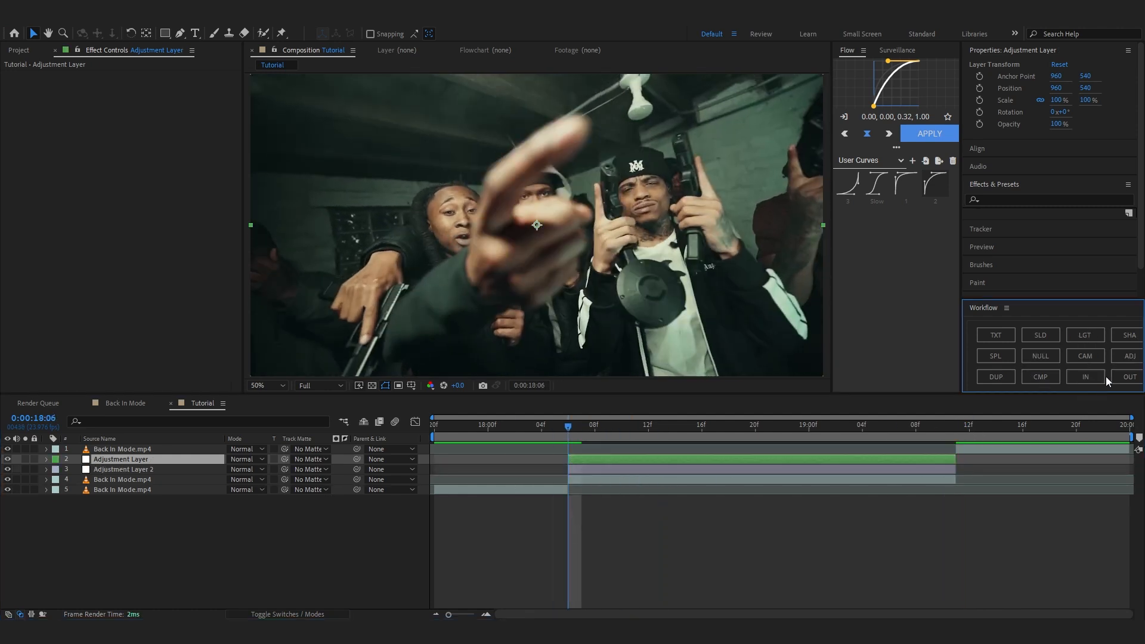
{"action": "mouse_move", "coordinate": [1085, 355]}
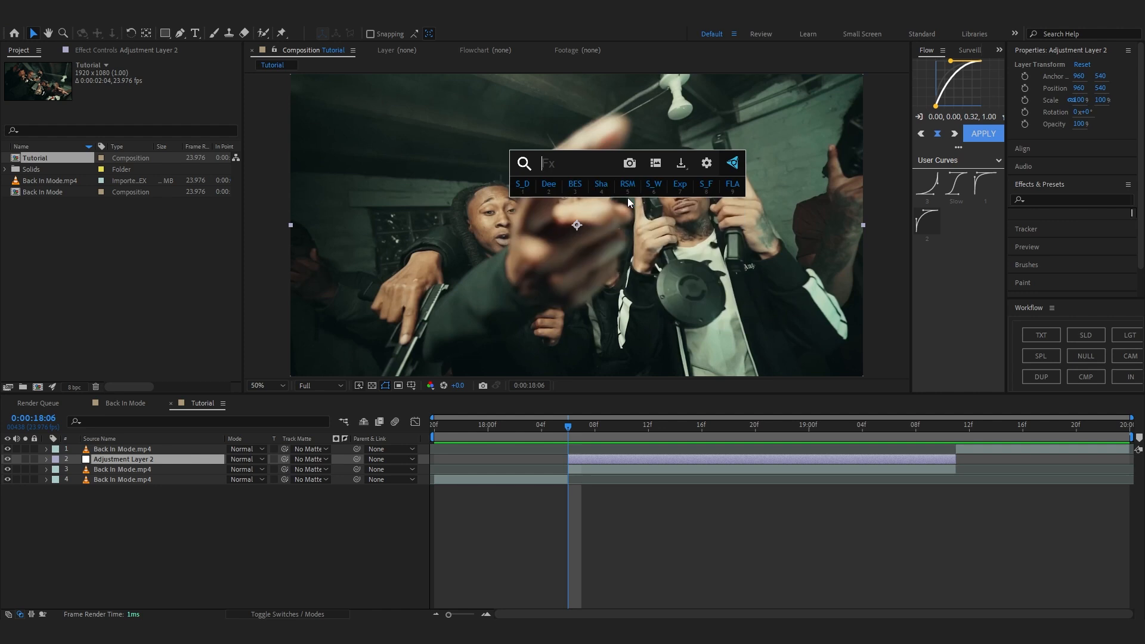
Apply S_Shake to the adjustment layer and keyframe Amplitude at 2.2 on the cut
{"action": "type", "text": "S_shale"}
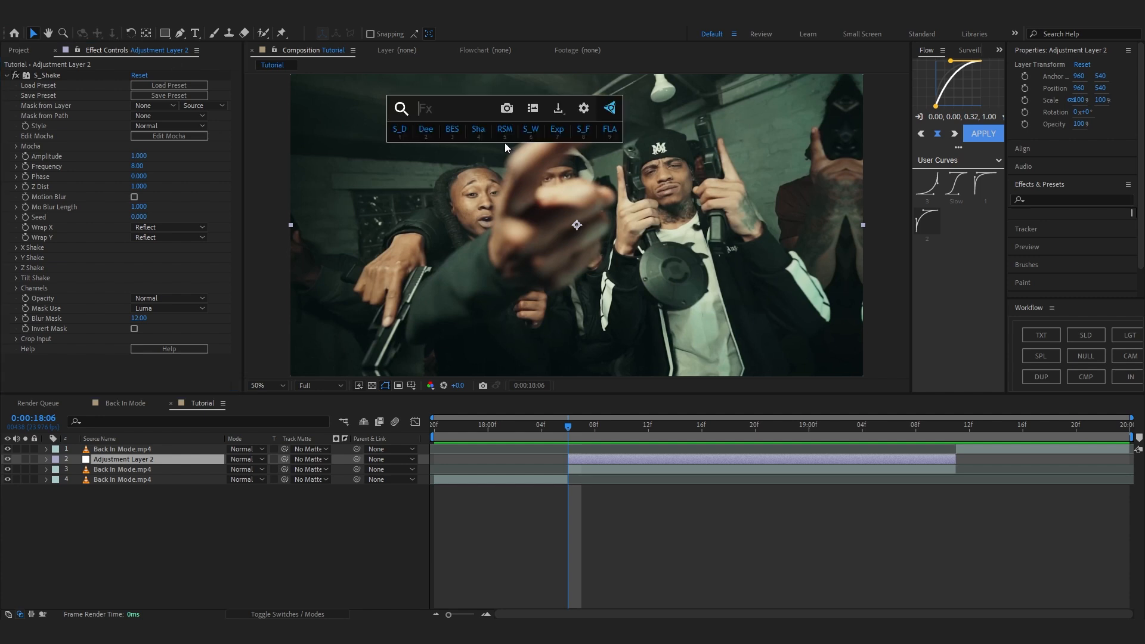
{"action": "type", "text": "wiggle"}
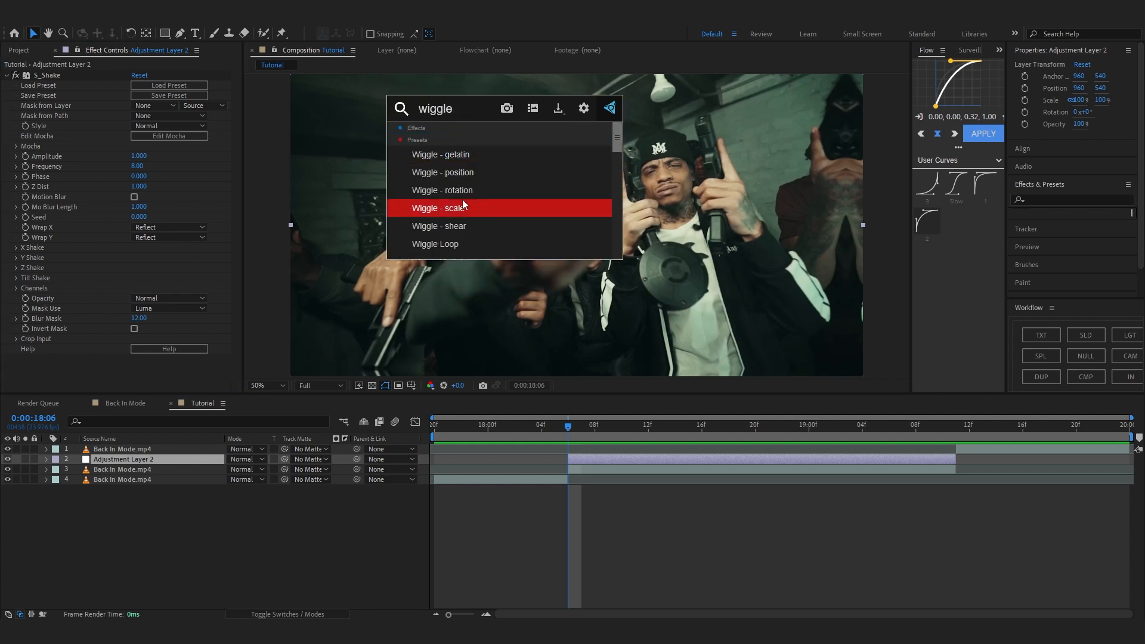
{"action": "mouse_move", "coordinate": [492, 189]}
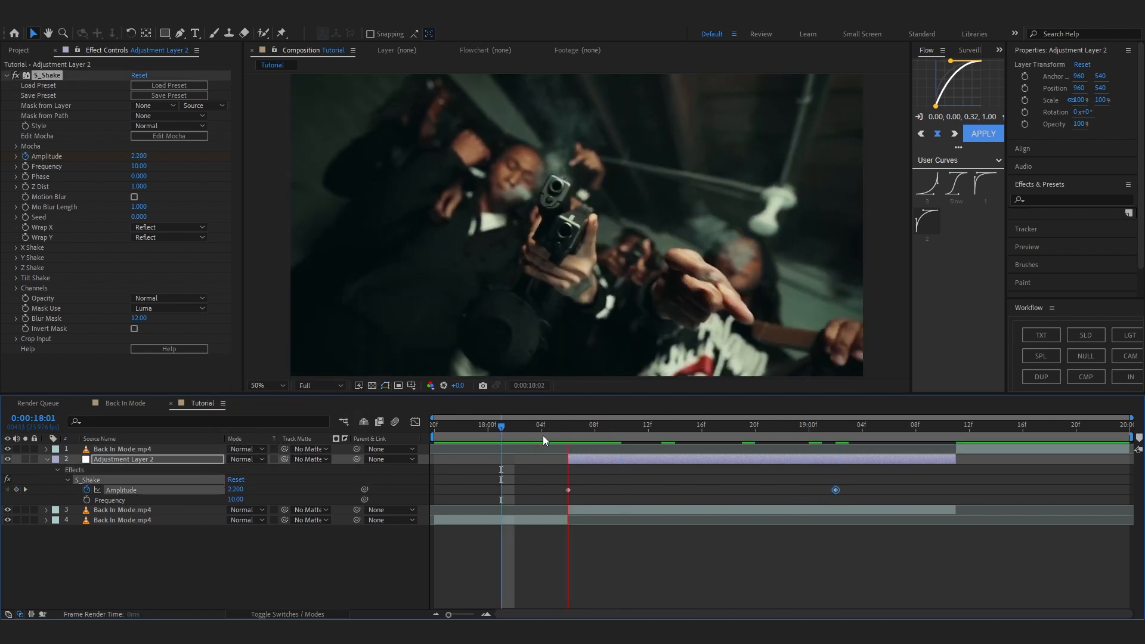
Ease the shake from 2.35 to 0 later in the shot, enable Motion Blur and nudge the Seed
{"action": "left_click", "coordinate": [795, 424]}
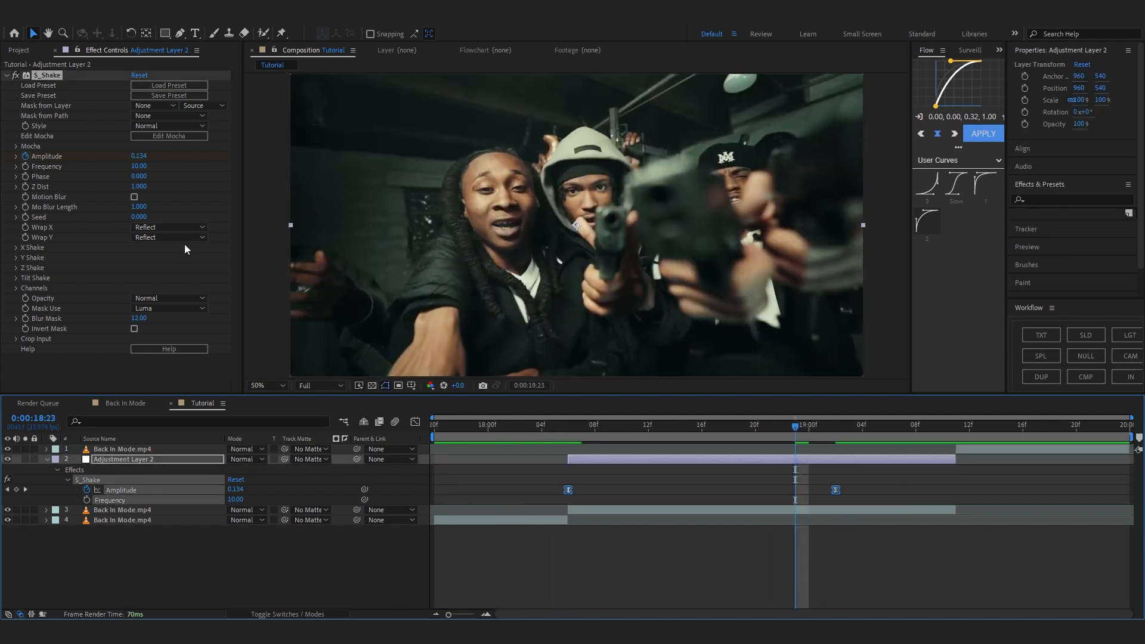
{"action": "left_click", "coordinate": [135, 196]}
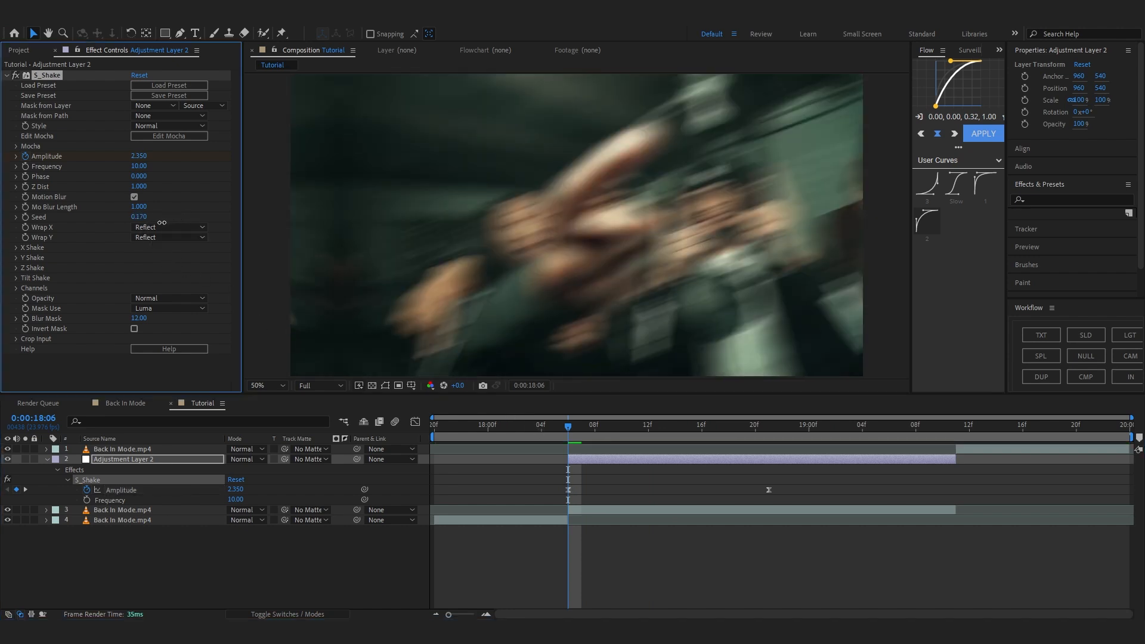
{"action": "left_click_drag", "start_coordinate": [142, 217], "coordinate": [138, 217]}
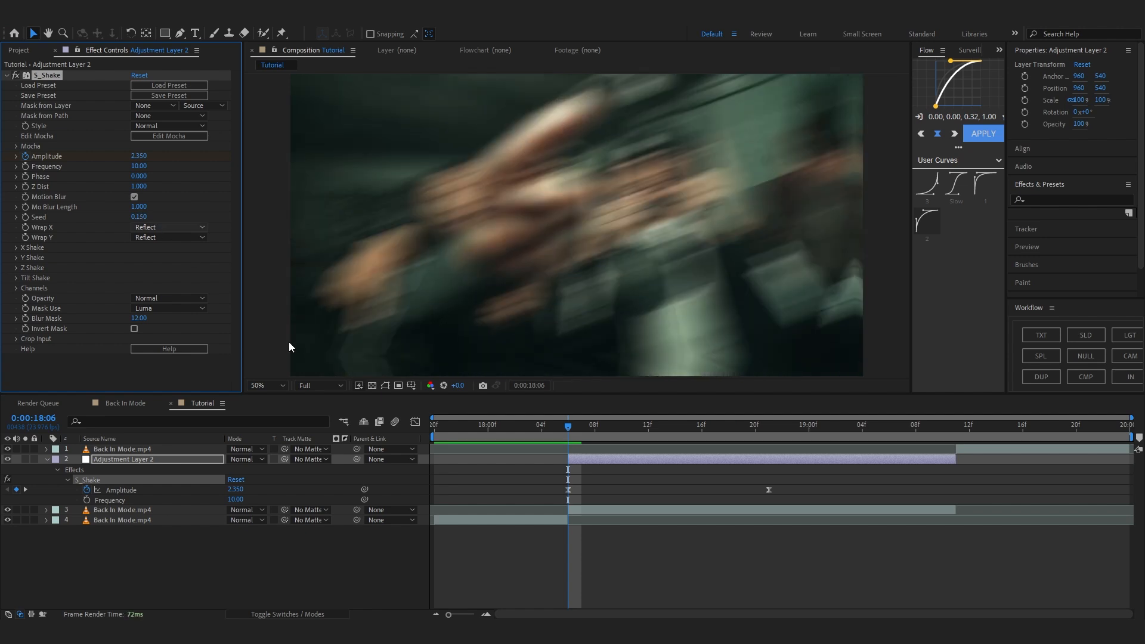
{"action": "left_click", "coordinate": [499, 425]}
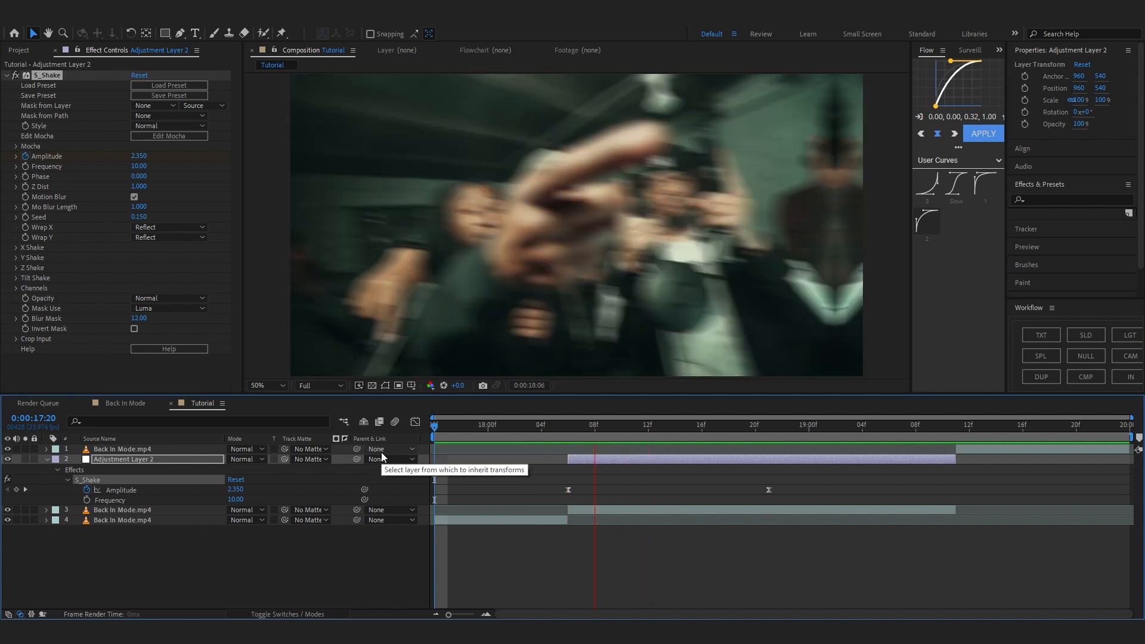
{"action": "left_click", "coordinate": [767, 424]}
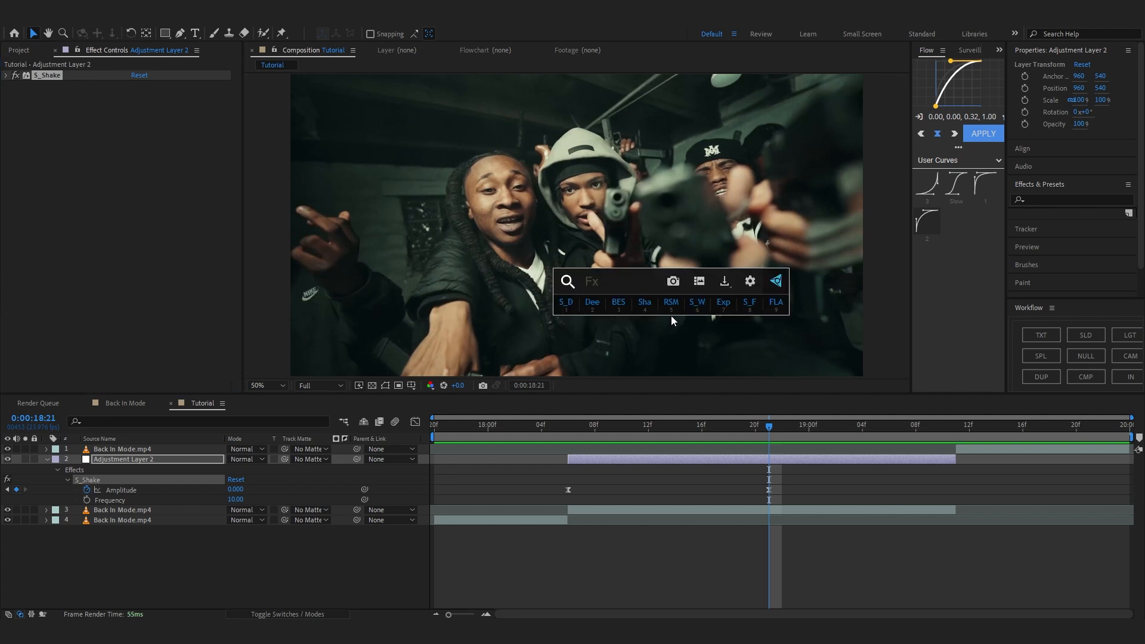
Apply S_WarpBubble above S_Shake for a liquid distortion, then try Turbulent Displace
{"action": "type", "text": "s_"}
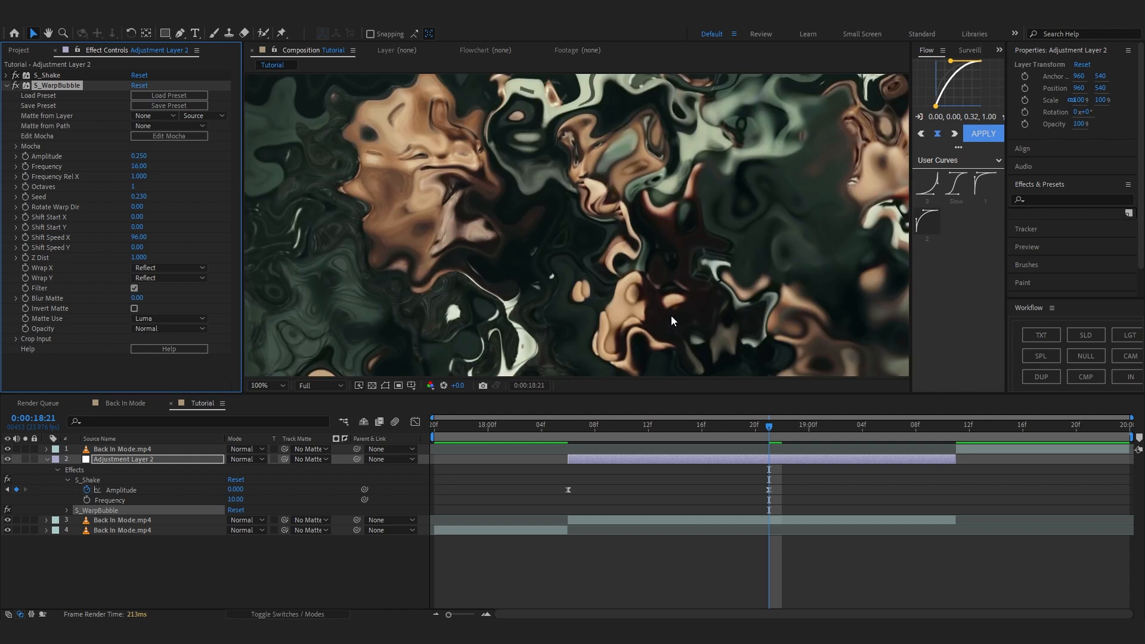
{"action": "left_click", "coordinate": [265, 385]}
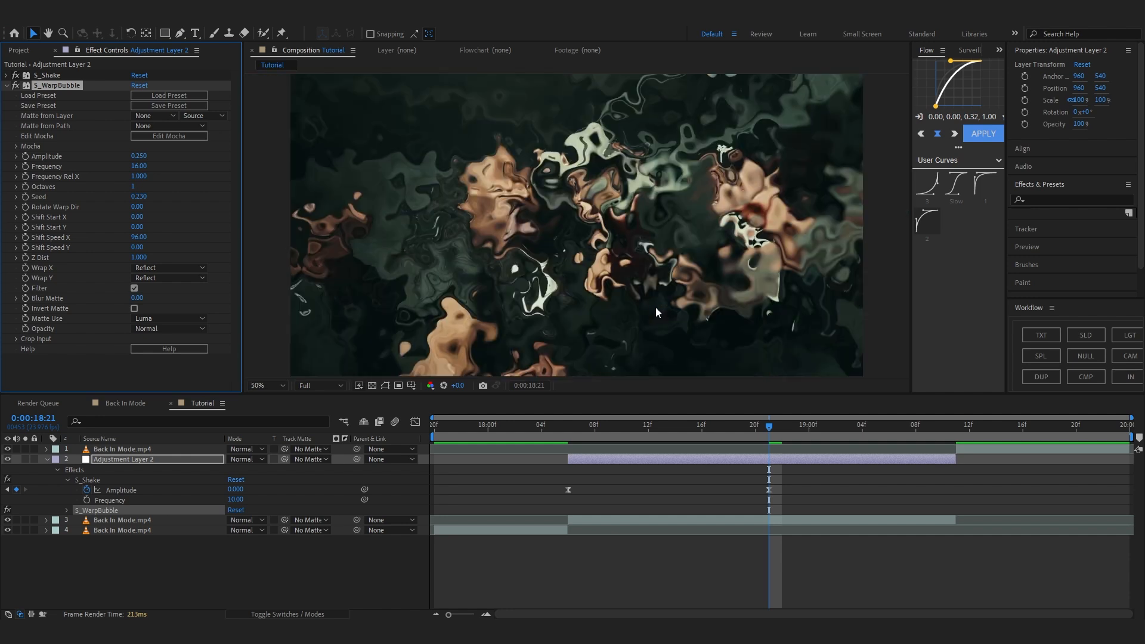
{"action": "mouse_move", "coordinate": [552, 148]}
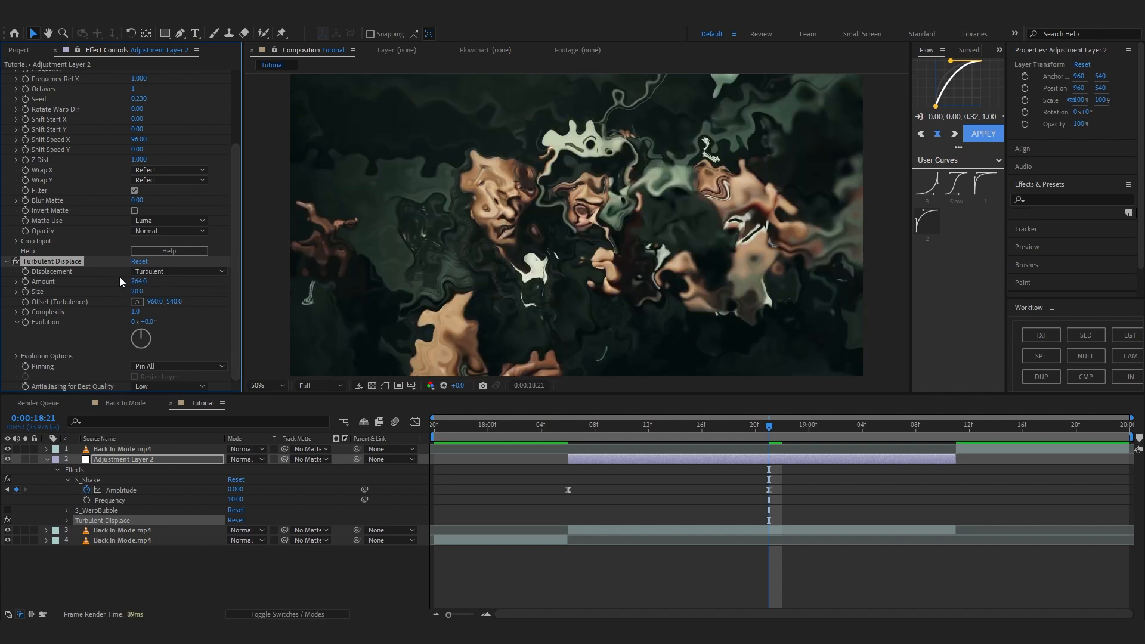
{"action": "left_click", "coordinate": [7, 84]}
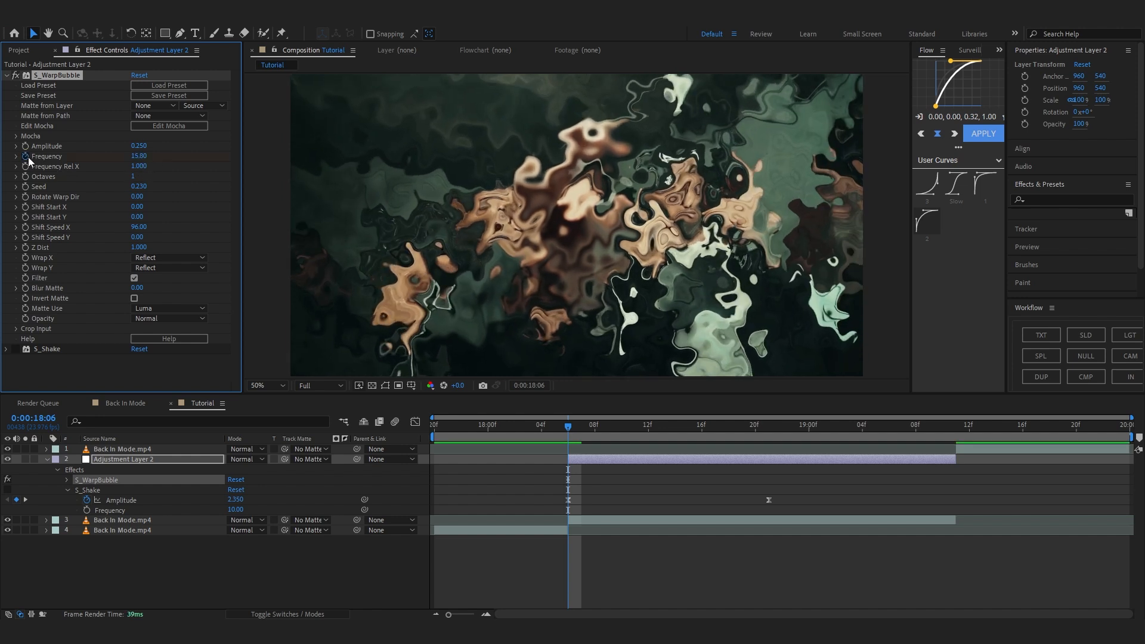
Keyframe the warp bubble Frequency from 15.80 at the cut down to 1.30 near the shot's end
{"action": "left_click", "coordinate": [835, 425]}
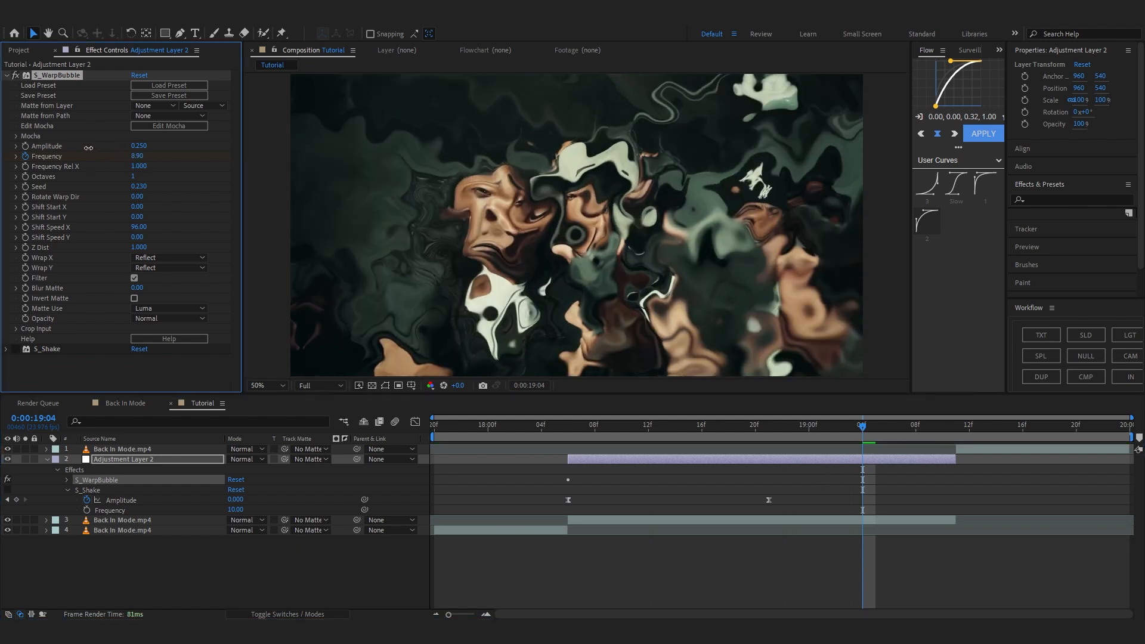
{"action": "type", "text": "1.30"}
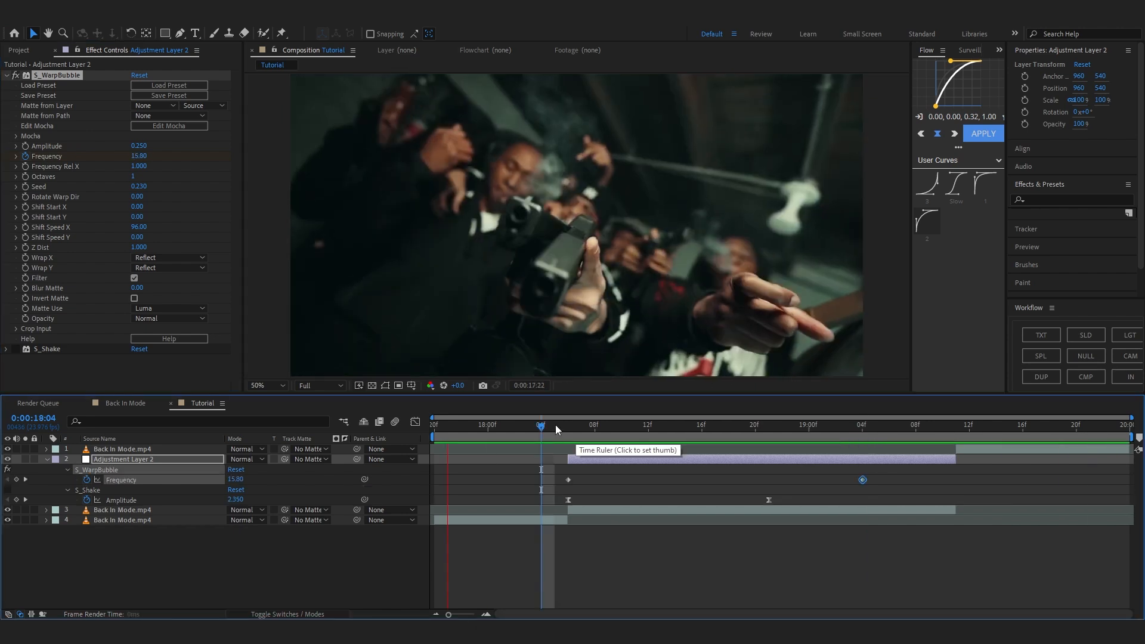
{"action": "left_click", "coordinate": [874, 424]}
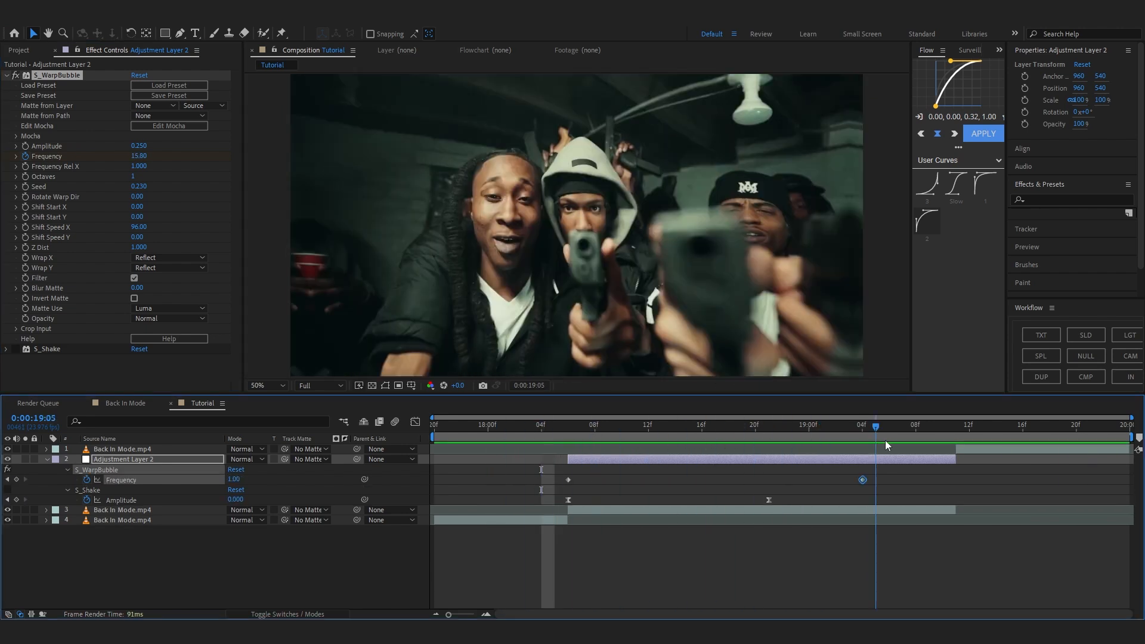
{"action": "left_click", "coordinate": [568, 424]}
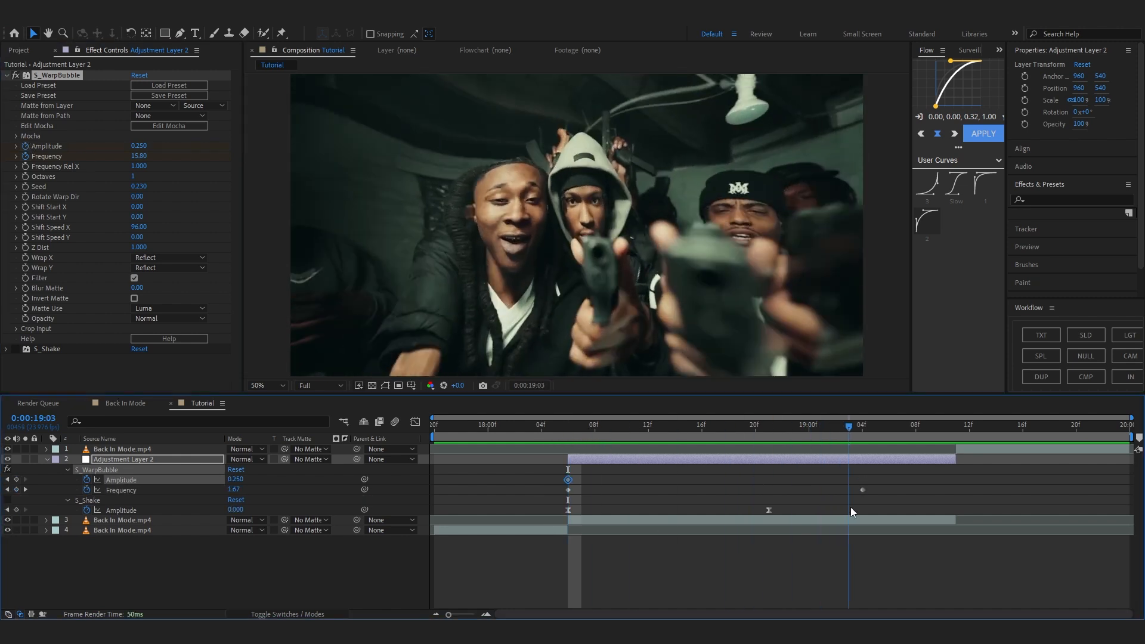
Zero the warp and shake keyframes at the end and animate Rotate Warp Dir from 0 to 360
{"action": "double_click", "coordinate": [236, 479]}
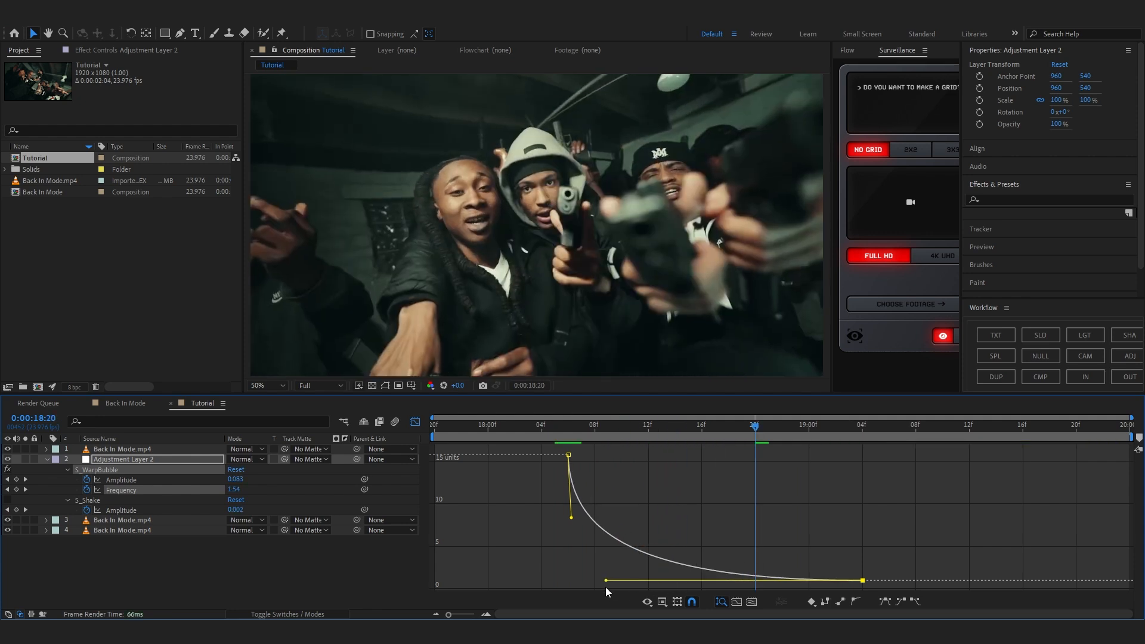
{"action": "left_click", "coordinate": [552, 426]}
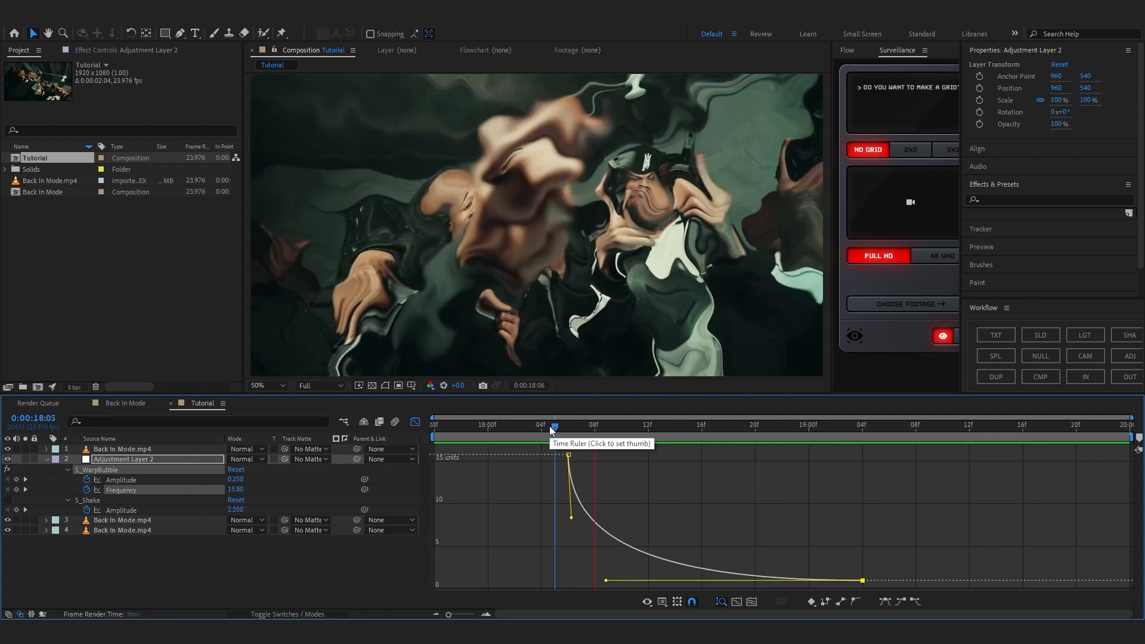
{"action": "left_click", "coordinate": [554, 427]}
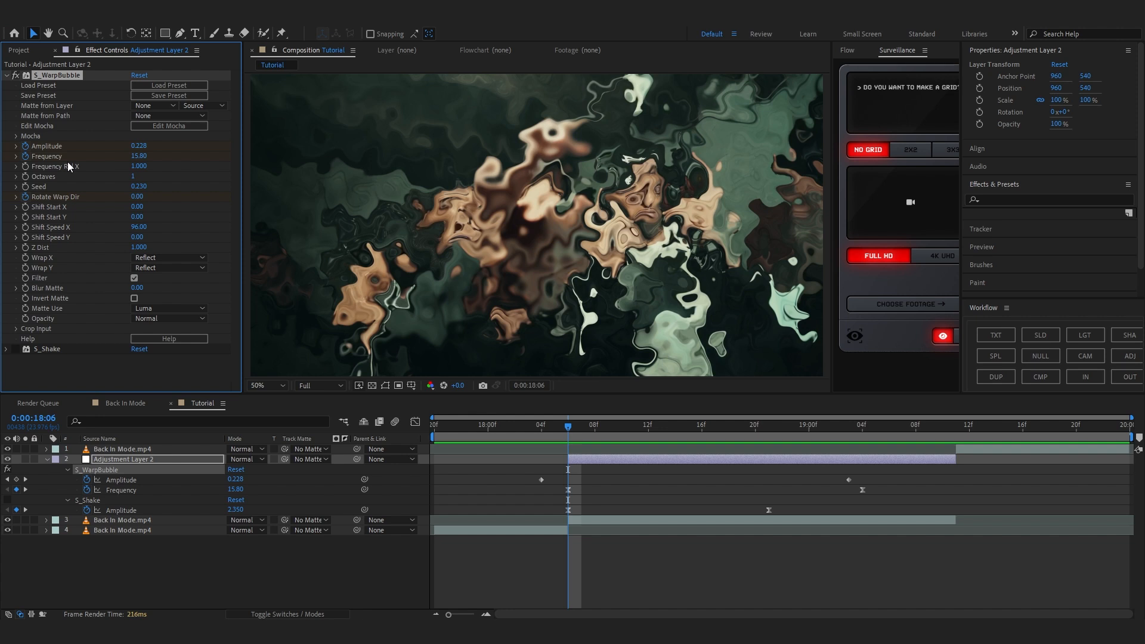
{"action": "mouse_move", "coordinate": [15, 204]}
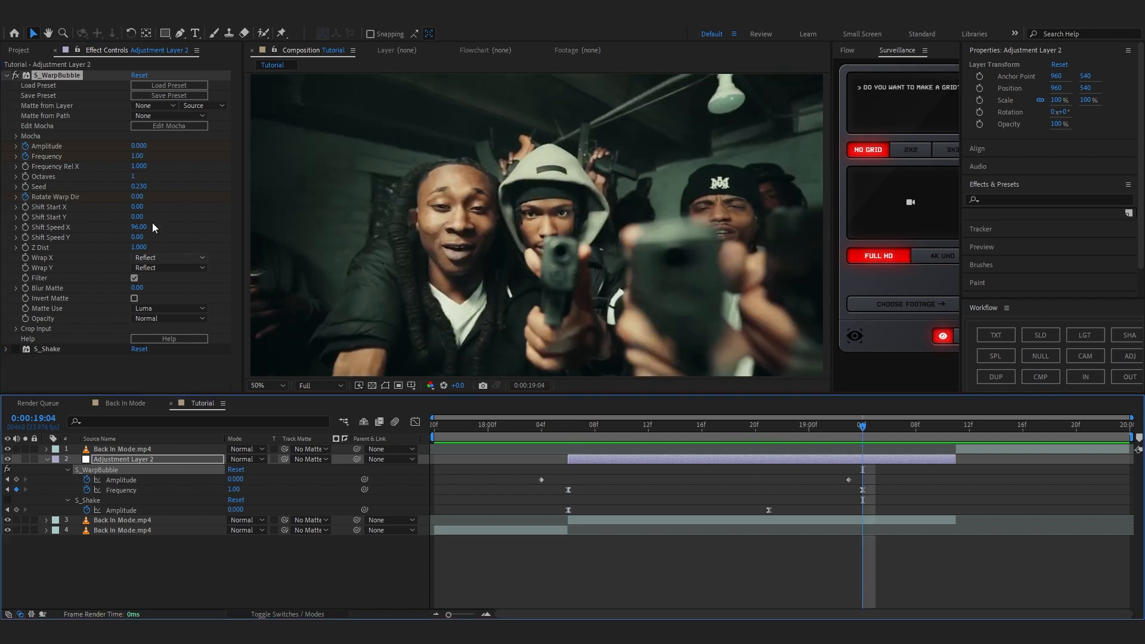
{"action": "mouse_move", "coordinate": [136, 206]}
{"action": "type", "text": "36"}
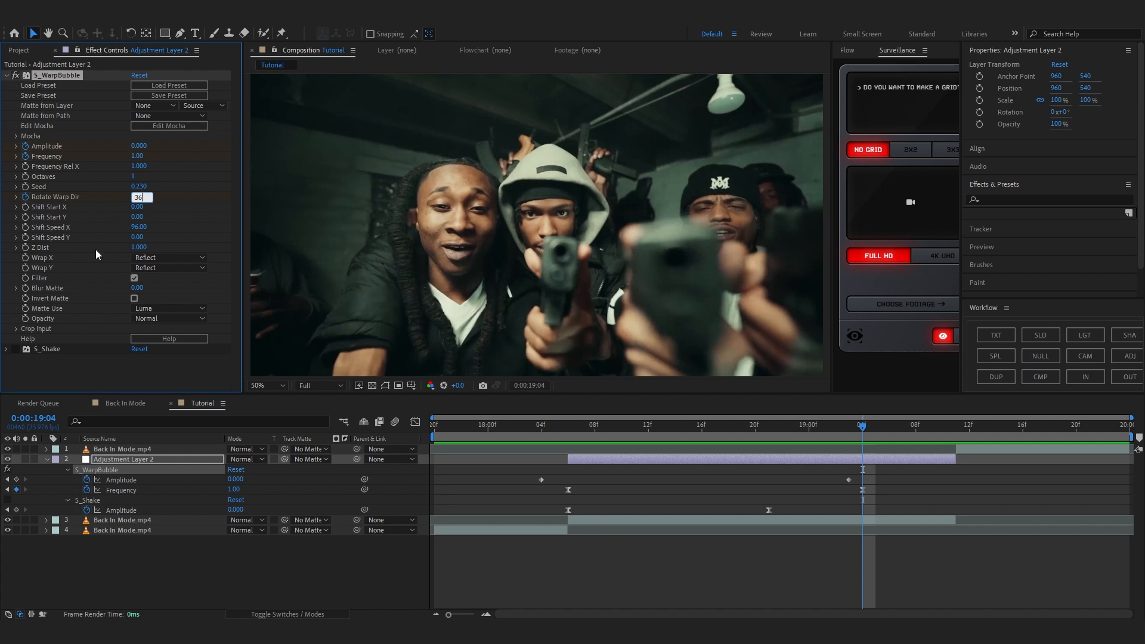
{"action": "key", "text": "Enter"}
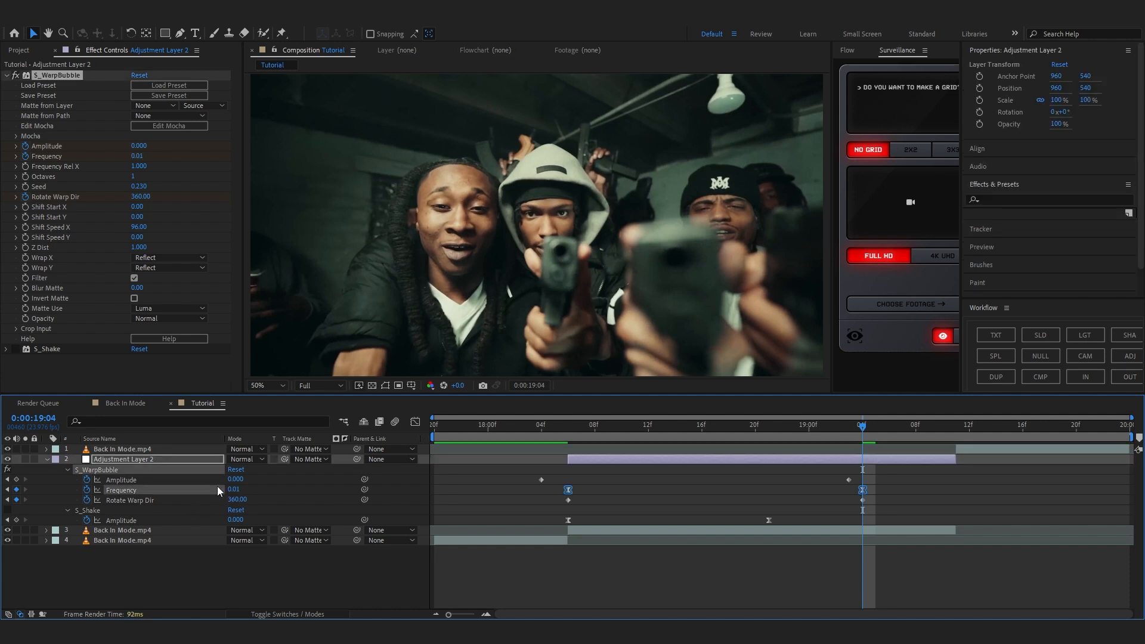
{"action": "mouse_move", "coordinate": [413, 421]}
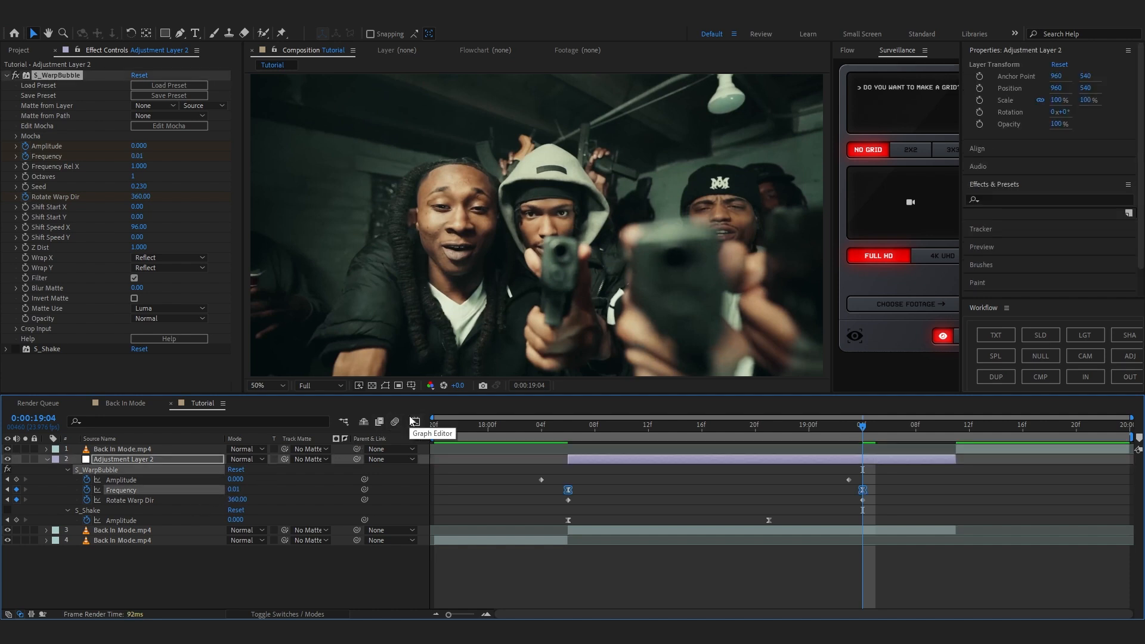
Drive the warp bubble Seed with the expression time*5
{"action": "left_click", "coordinate": [413, 421]}
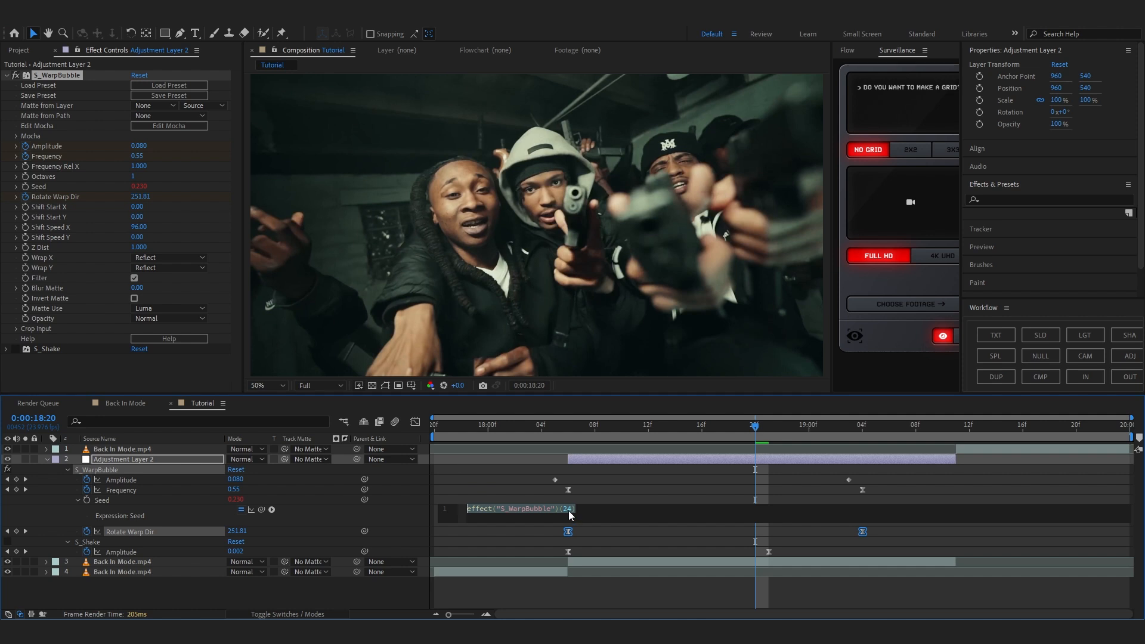
{"action": "type", "text": "time*5"}
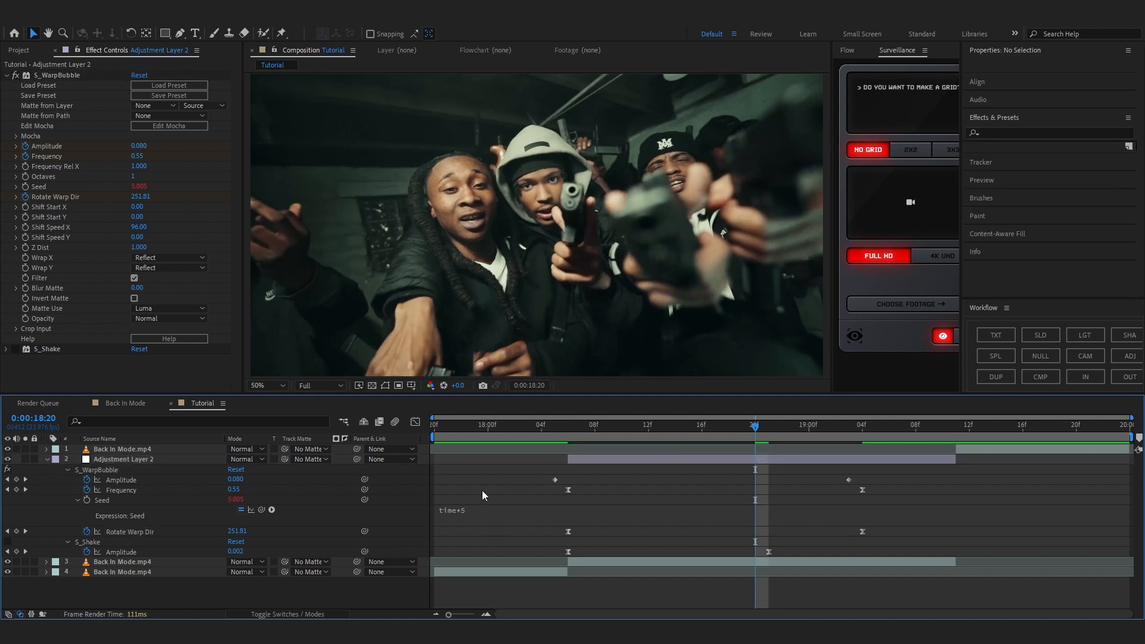
{"action": "left_click", "coordinate": [475, 424]}
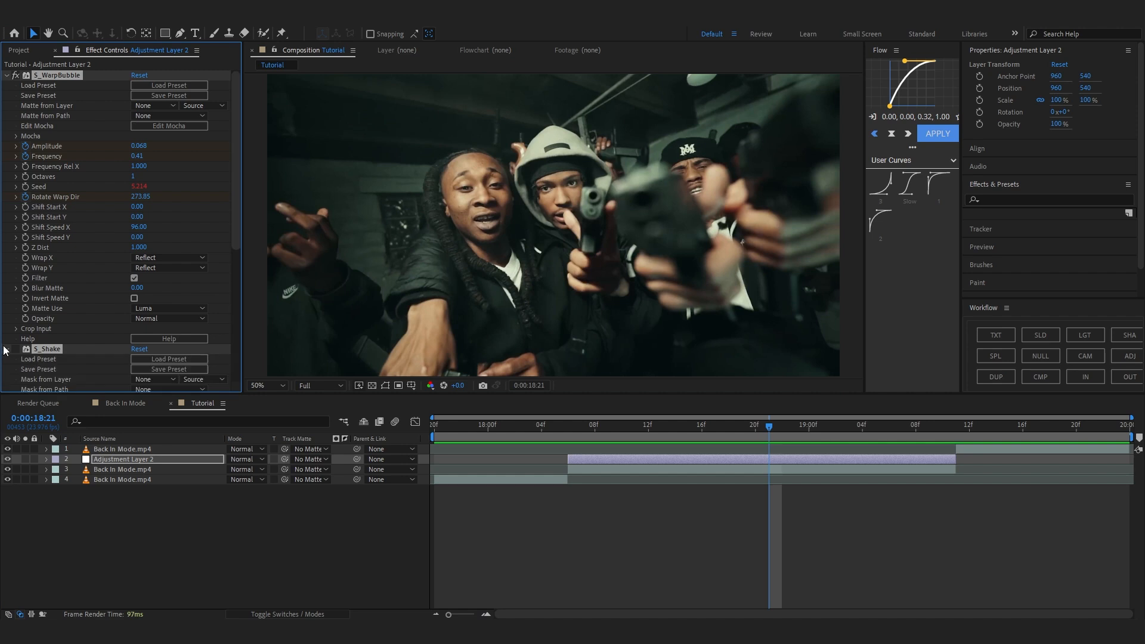
Add S_DistortChroma via FX Console and keyframe its Amount for colour fringing
{"action": "left_click", "coordinate": [6, 74]}
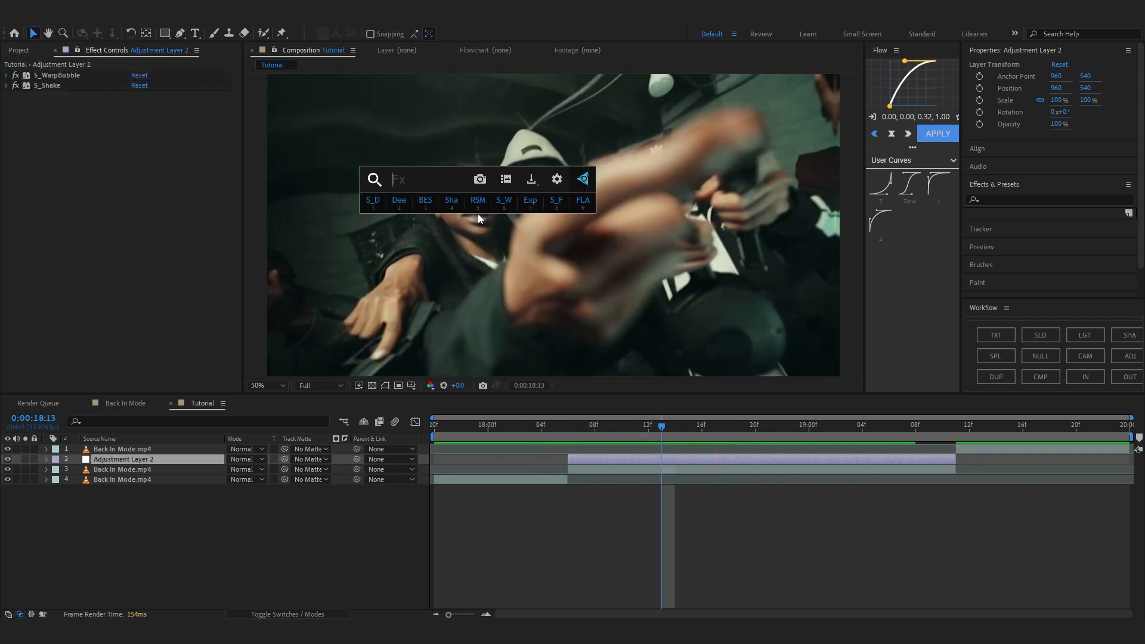
{"action": "type", "text": "dis"}
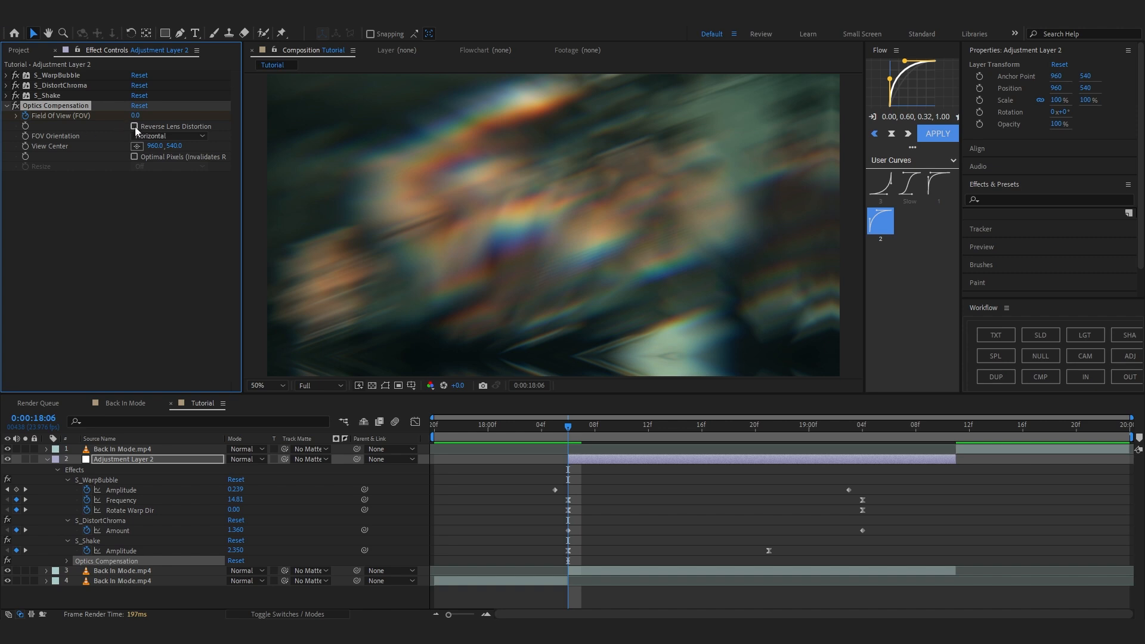
Add Optics Compensation with Reverse Lens Distortion and ease FOV from 110.7 to 0
{"action": "left_click", "coordinate": [135, 126]}
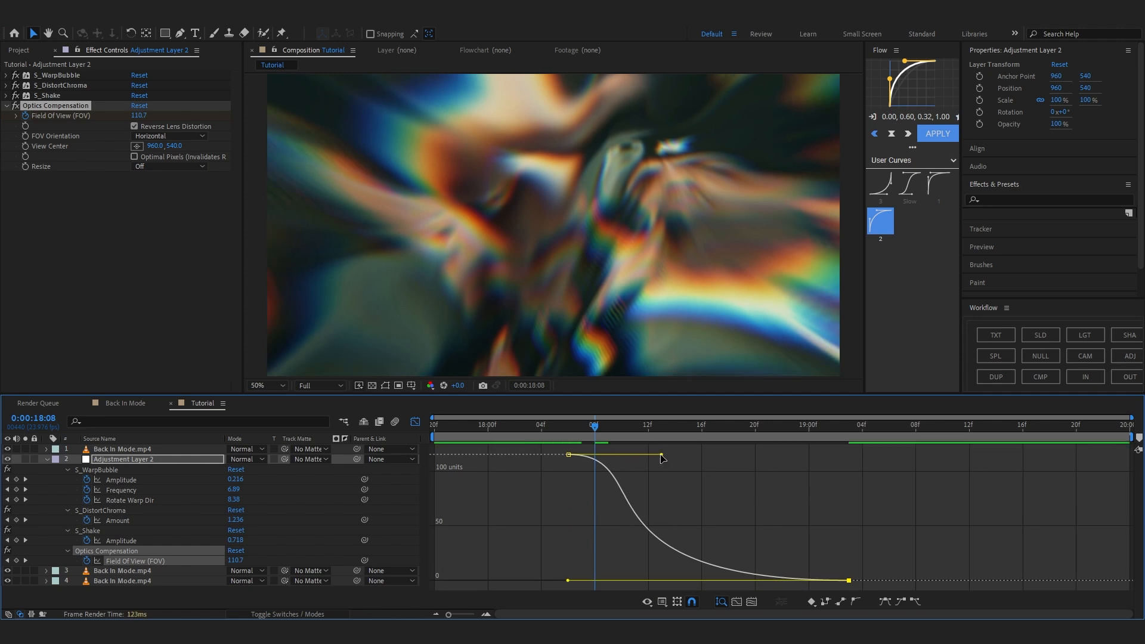
{"action": "left_click", "coordinate": [526, 425]}
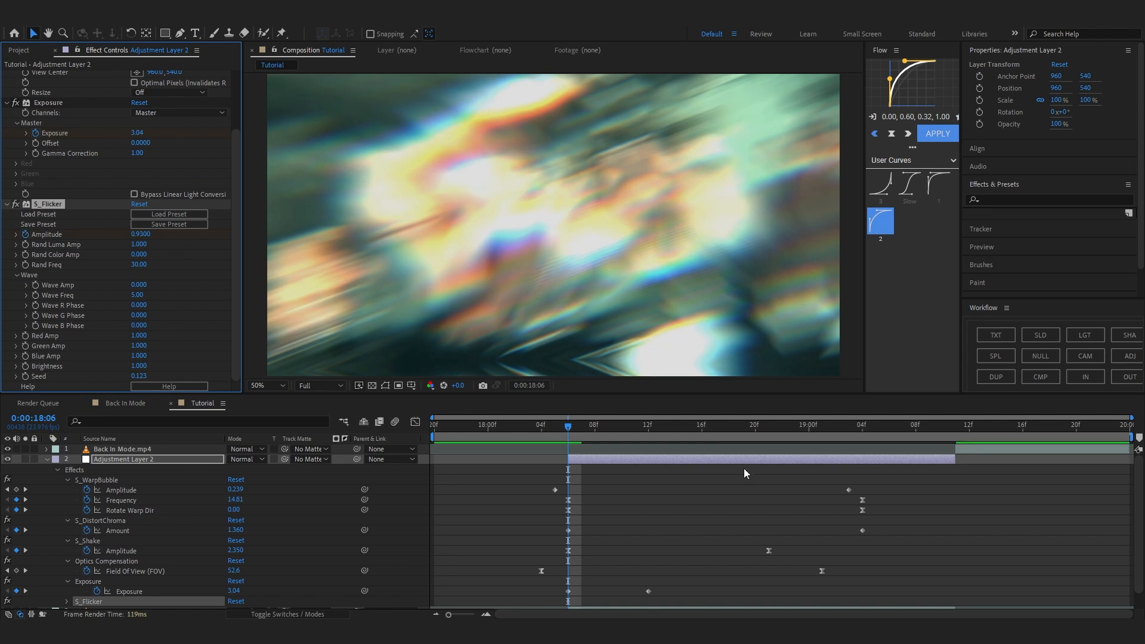
Add a 3.04 Exposure flash and S_Flicker, then collapse the layer
{"action": "left_click", "coordinate": [861, 425]}
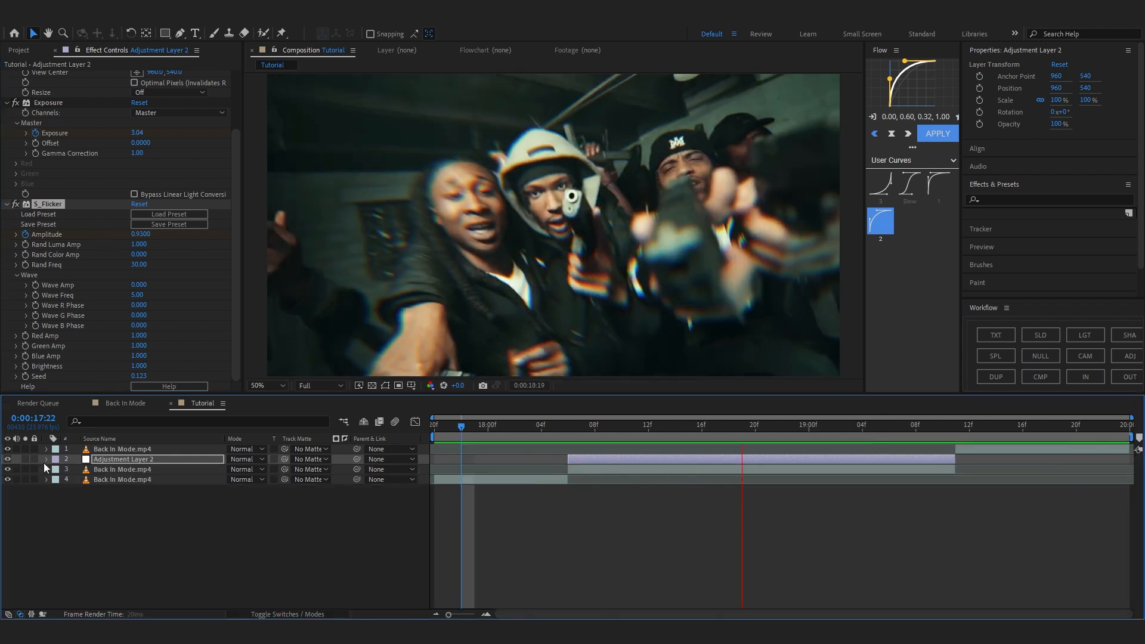
Duplicate Adjustment Layer 2 and place the copy over the later cut of the clip
{"action": "left_click", "coordinate": [781, 424]}
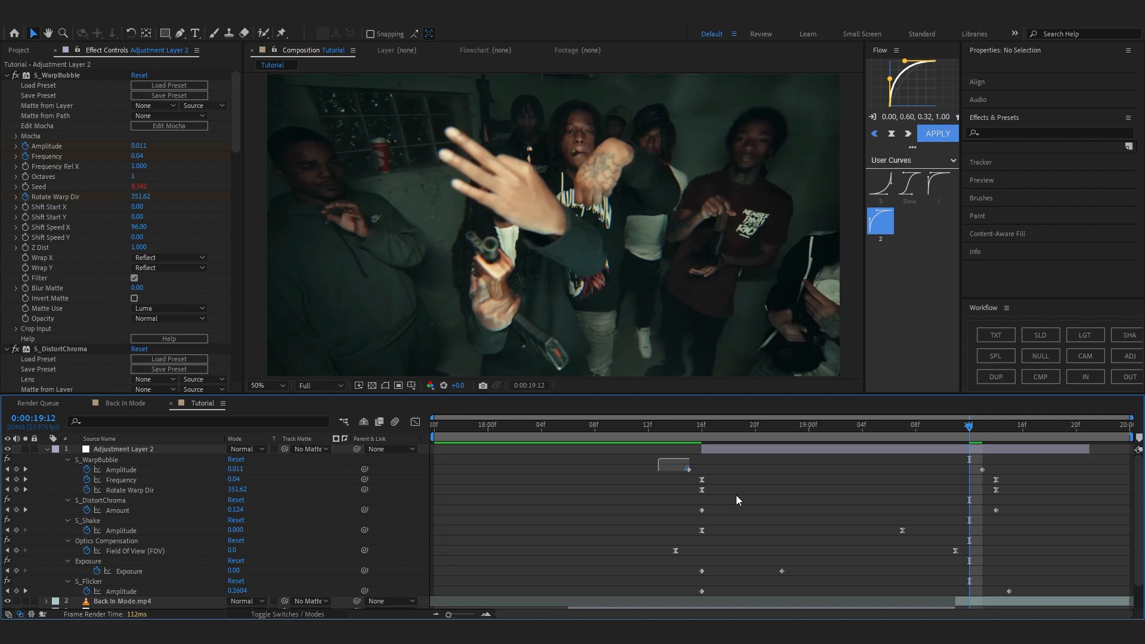
{"action": "left_click", "coordinate": [124, 448]}
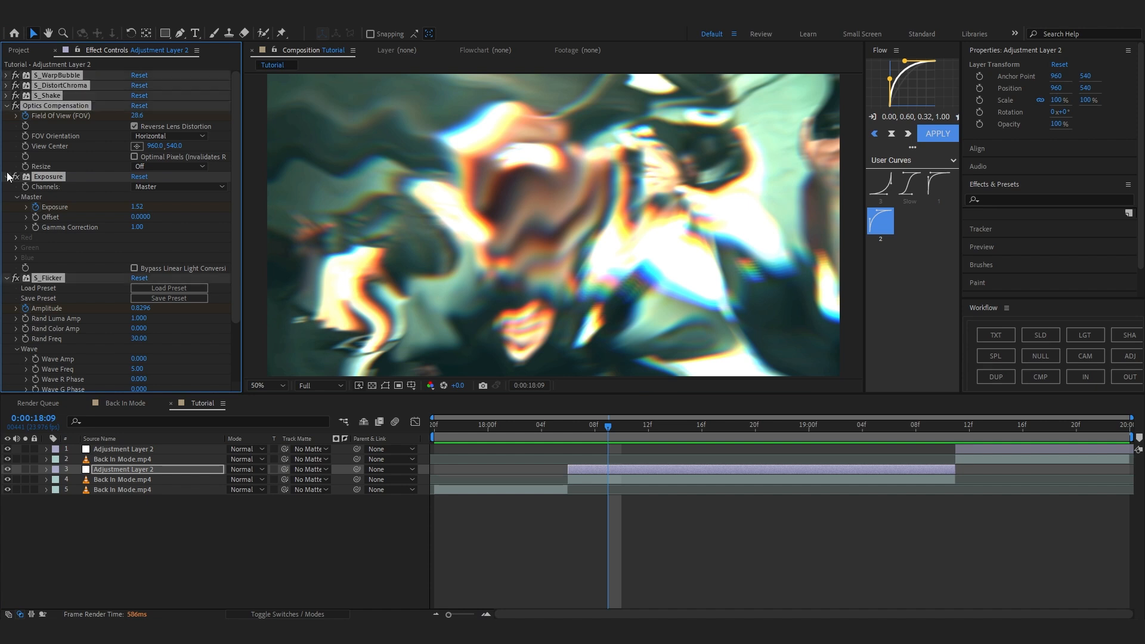
Save the selected effect stack as an animation preset named 'Wiggle Shake'
{"action": "left_click", "coordinate": [8, 105]}
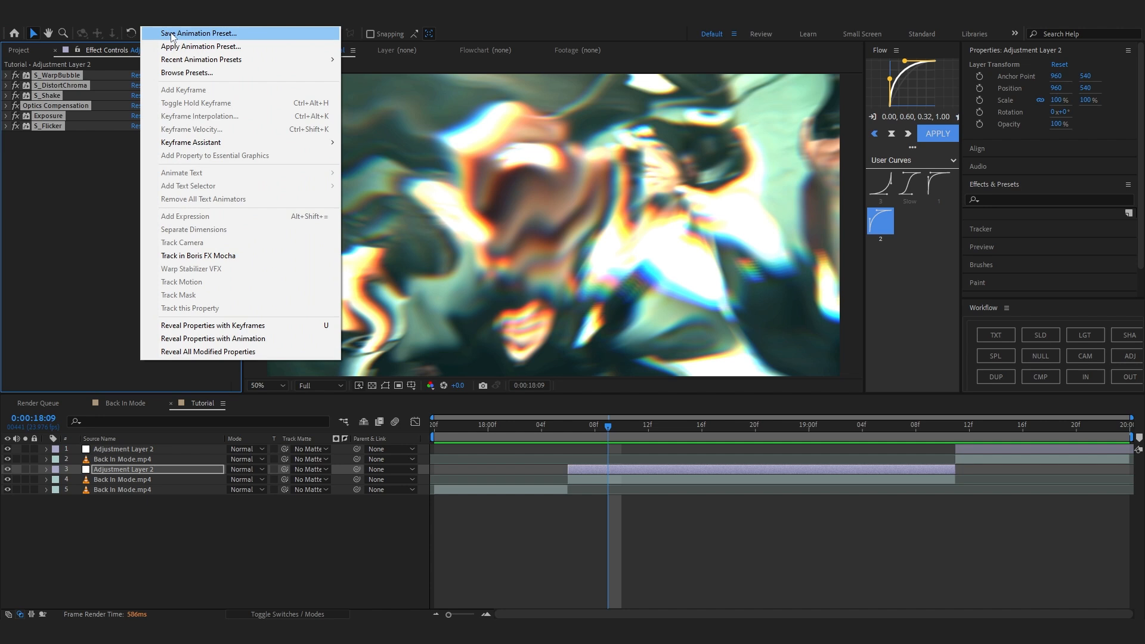
{"action": "left_click", "coordinate": [198, 33]}
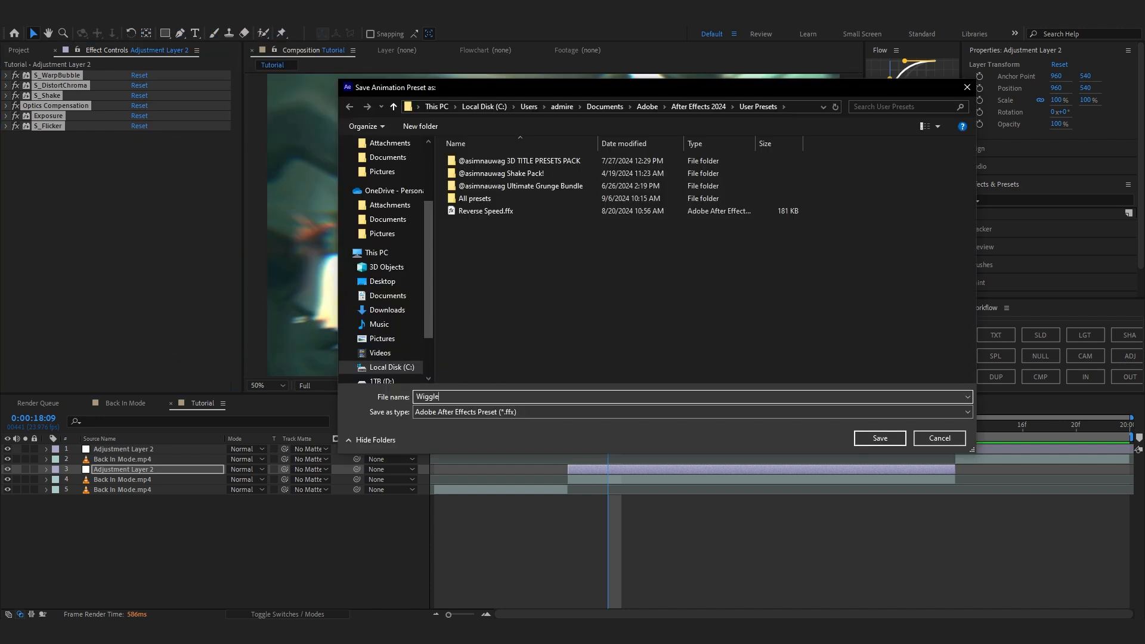
{"action": "type", "text": "Shake"}
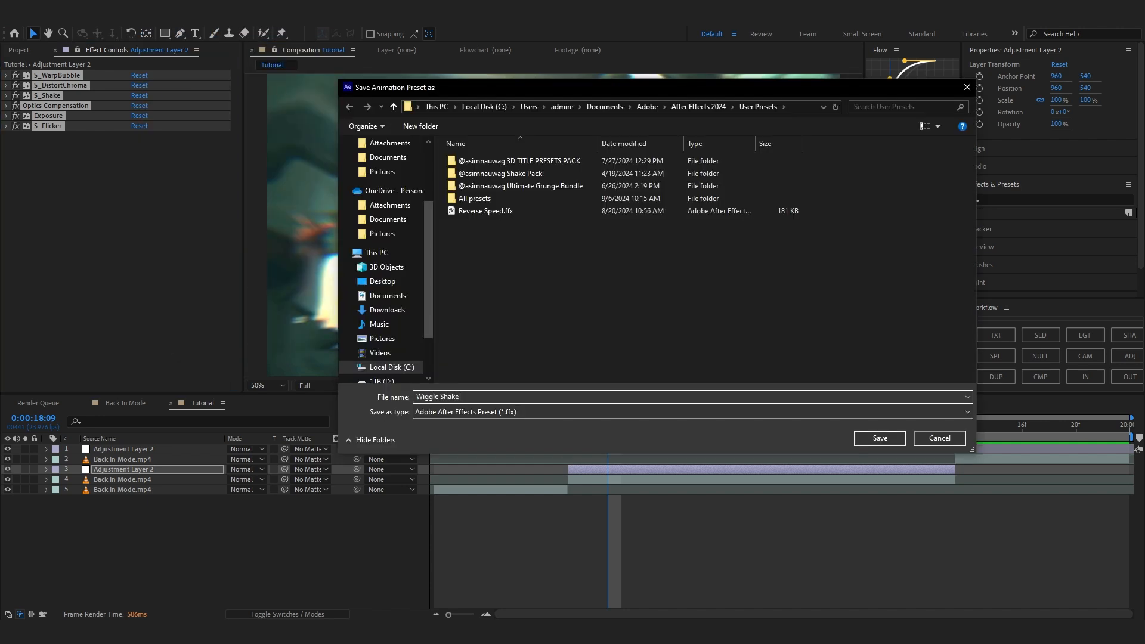
{"action": "left_click", "coordinate": [878, 437]}
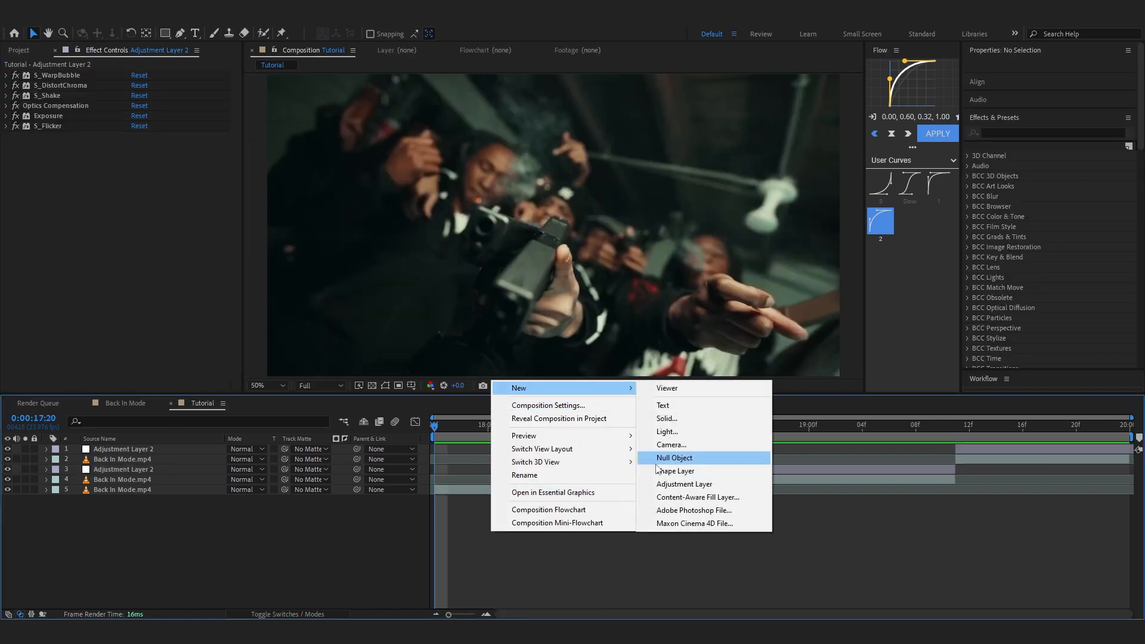
Add Adjustment Layer 3 and apply the 'wiggle shake' preset from Effects & Presets to it
{"action": "left_click", "coordinate": [685, 483]}
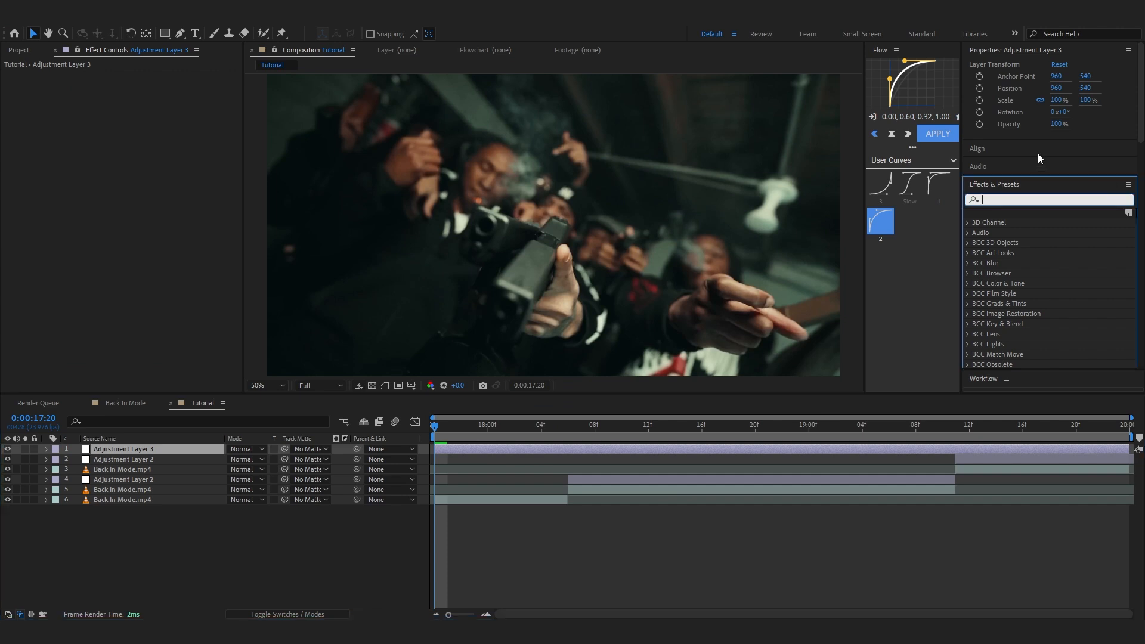
{"action": "type", "text": "wiggle shake"}
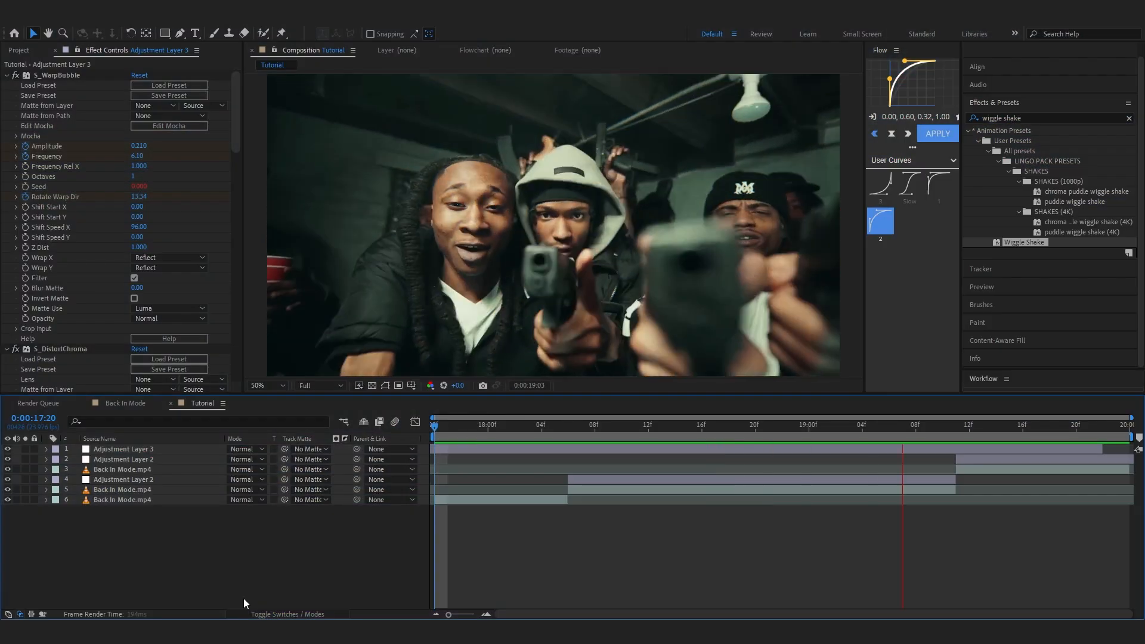
{"action": "left_click", "coordinate": [1074, 424]}
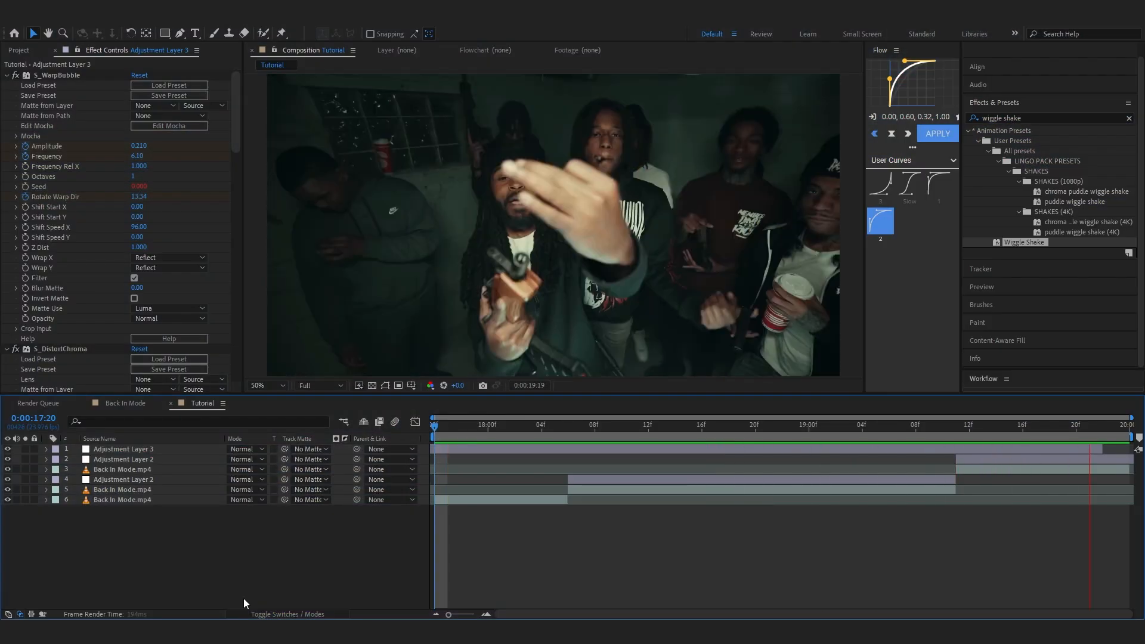